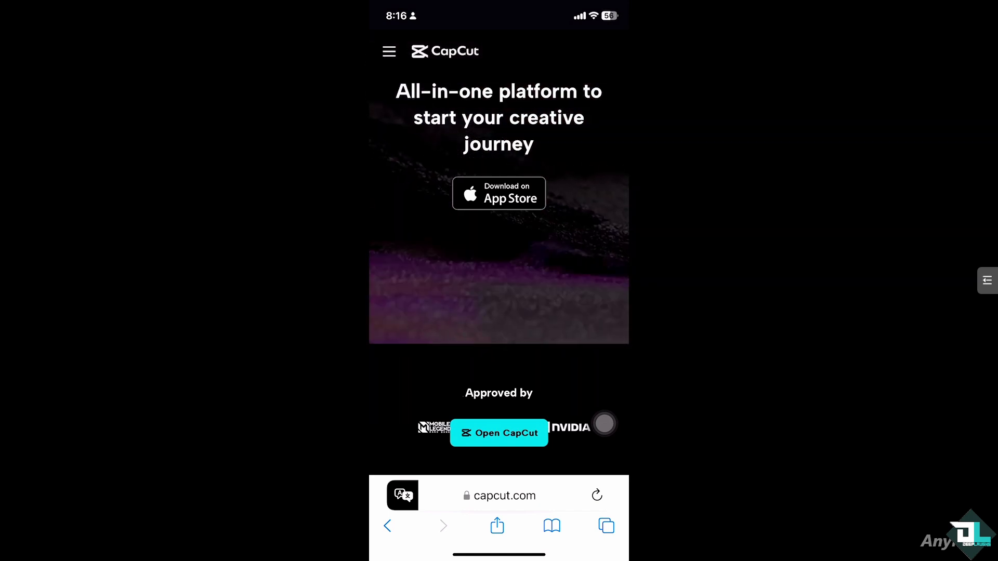
# - Launch CapCut from capcut.com and dismiss the promotional pop-up on its home screen
pyautogui.click(499, 433)
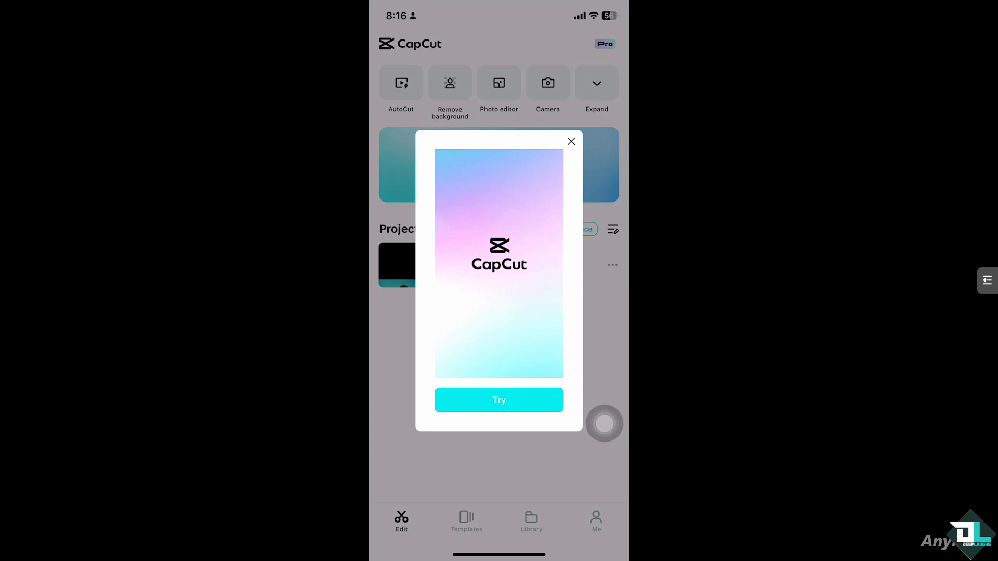
pyautogui.click(570, 140)
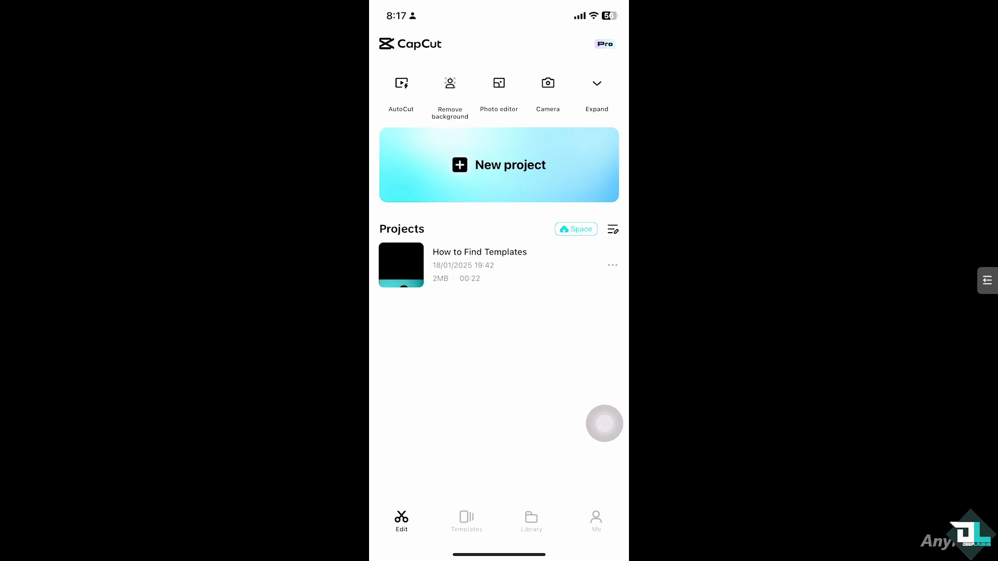
# - Search the Templates tab for 'trailer video cinematic' to find a logo template
pyautogui.click(465, 519)
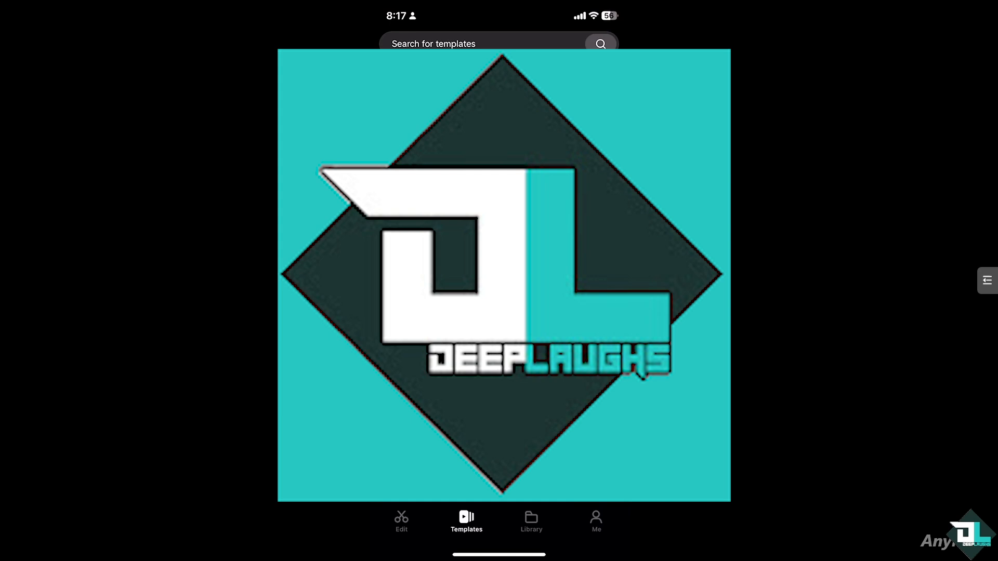
pyautogui.write('trailer video cinematic')
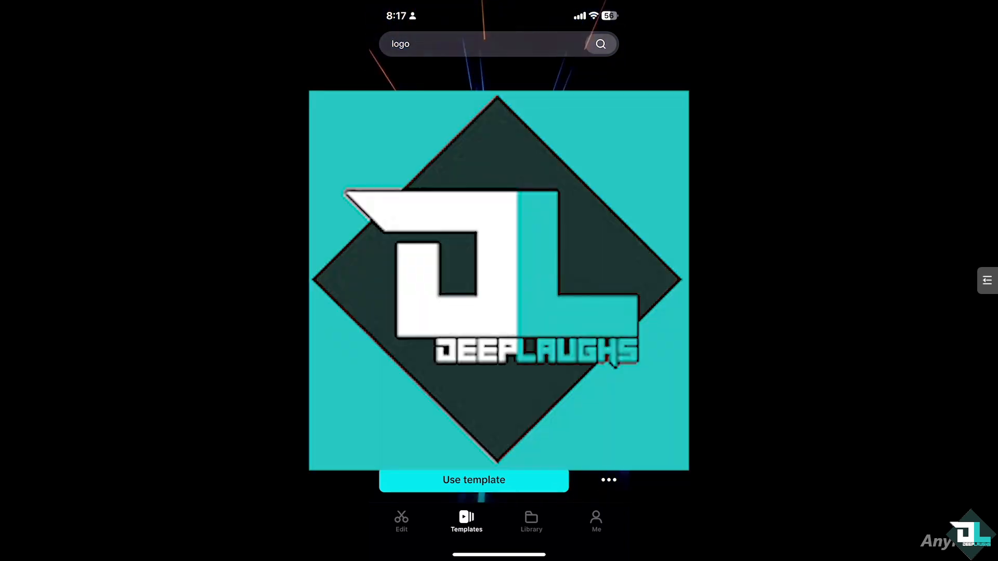
# - Use the logo template and load a photo from the camera roll's Photos tab into it
pyautogui.click(474, 481)
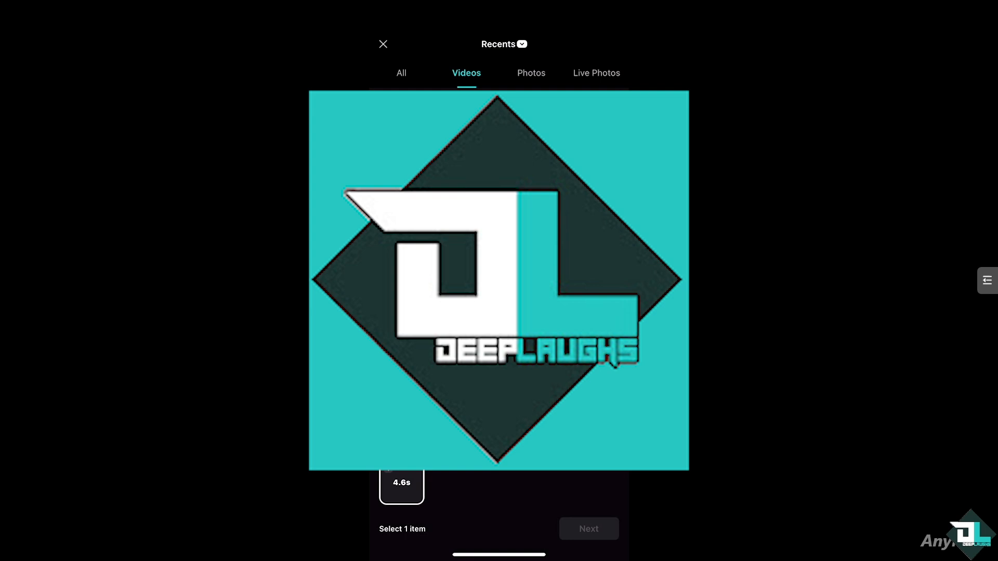
pyautogui.click(530, 73)
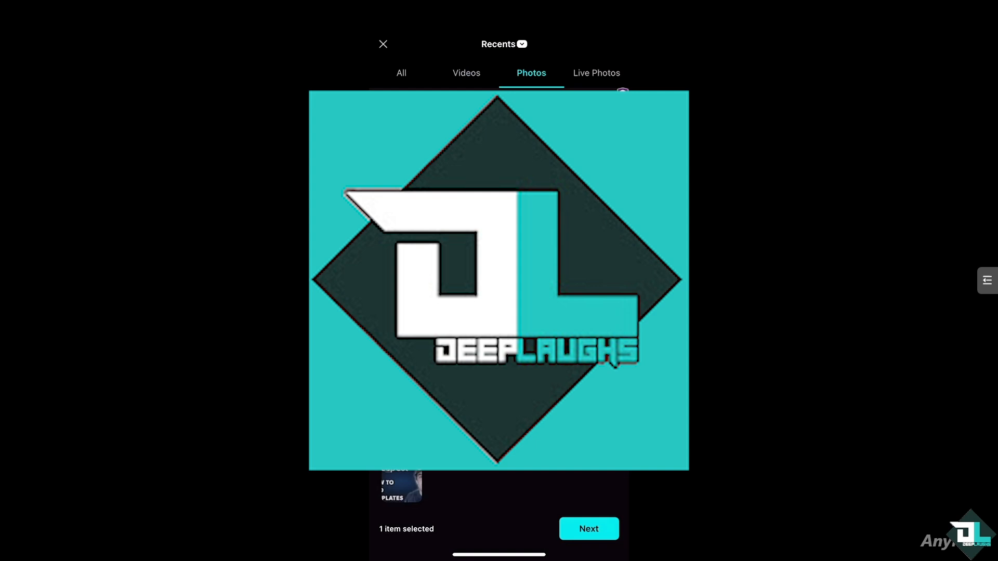
pyautogui.click(588, 528)
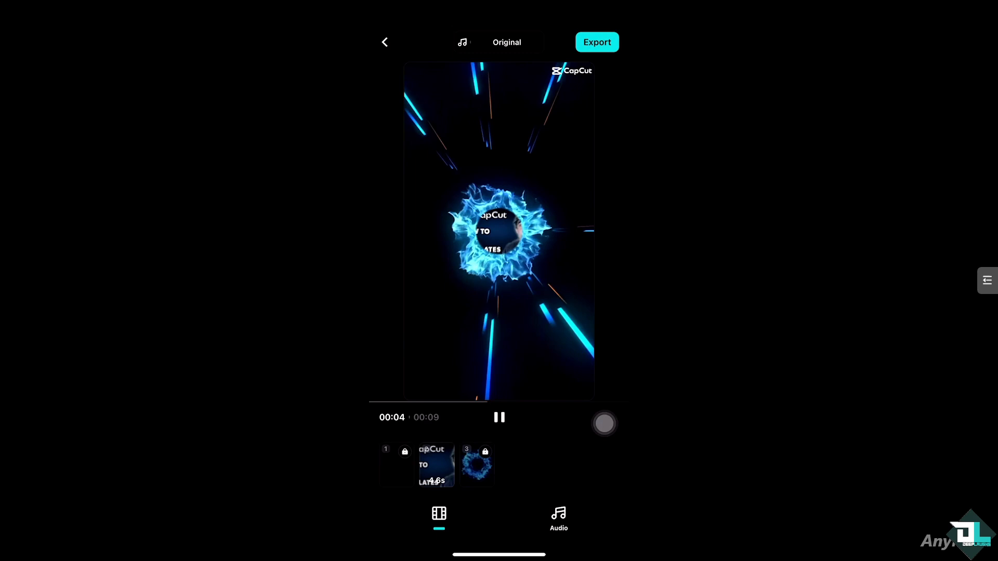
# - Raise the export resolution from 720p to 1080P in Export settings, then return to the editor
pyautogui.click(596, 41)
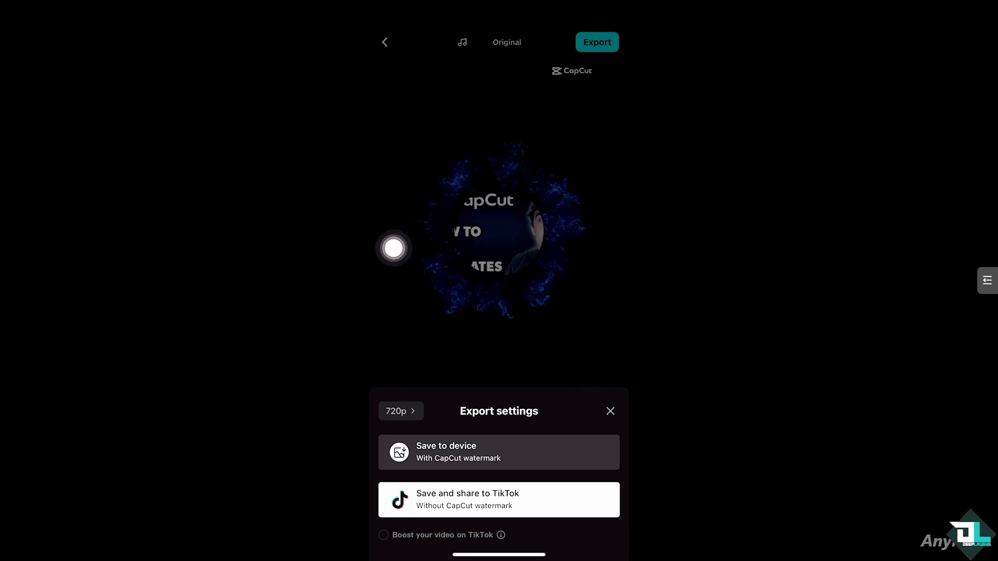
pyautogui.click(399, 411)
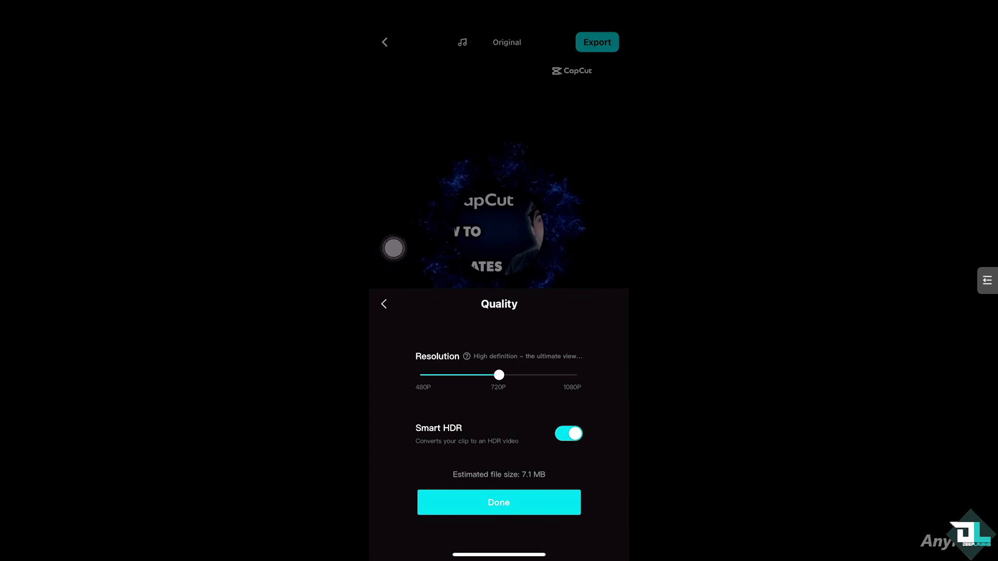
pyautogui.moveTo(498, 375); pyautogui.dragTo(576, 375)
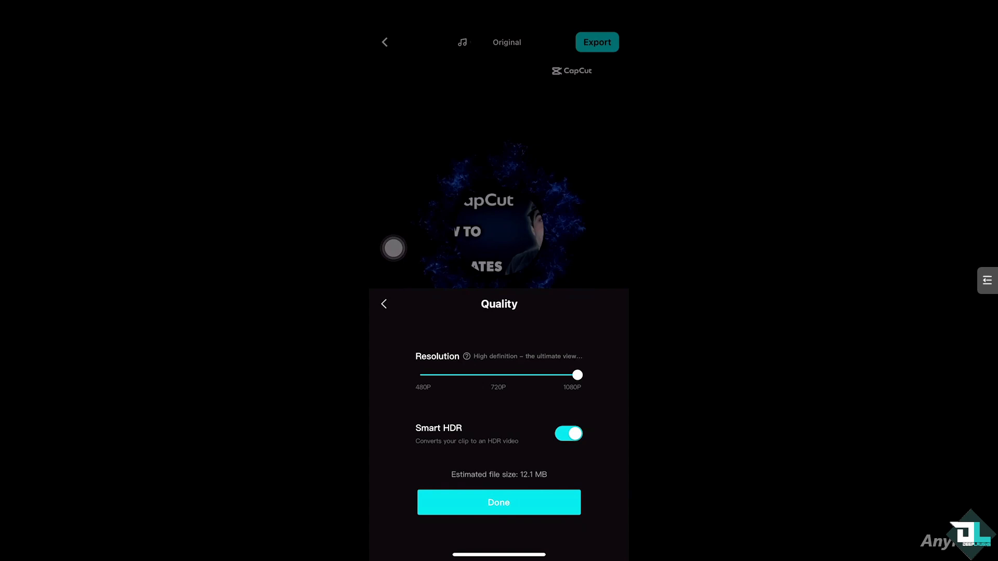
pyautogui.click(498, 503)
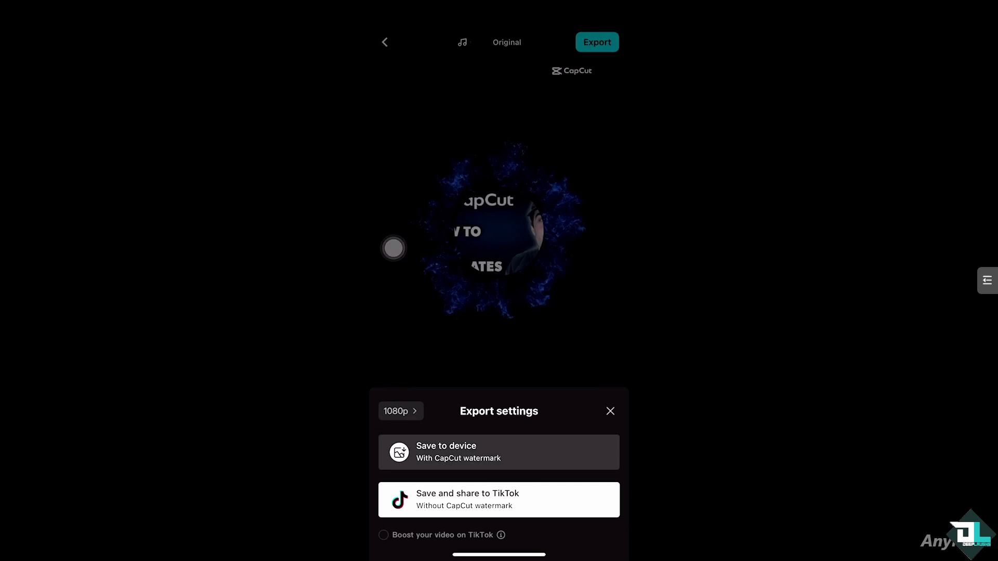
pyautogui.click(609, 412)
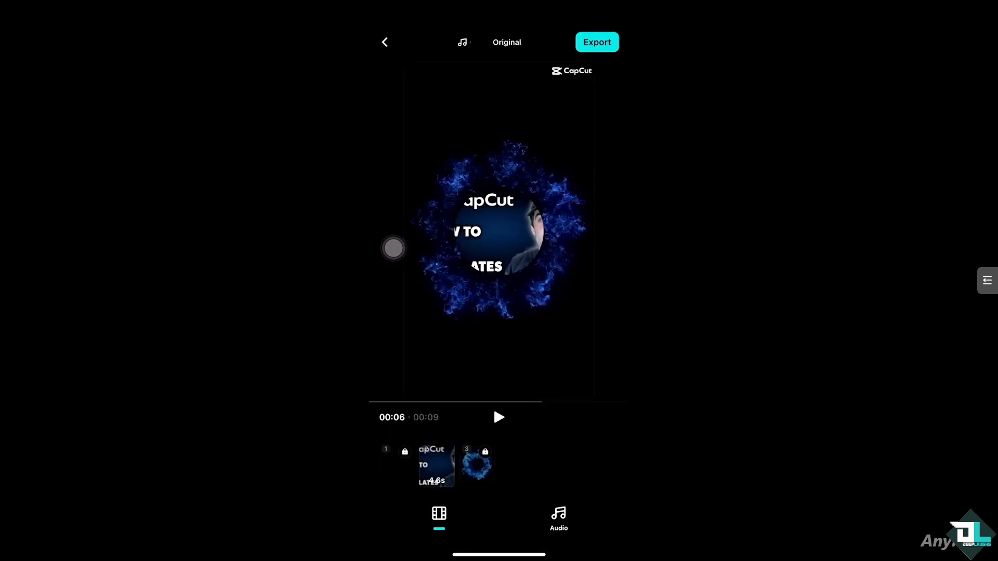
# - Leave the editor, save the draft to projects and return to the projects home screen
pyautogui.click(385, 42)
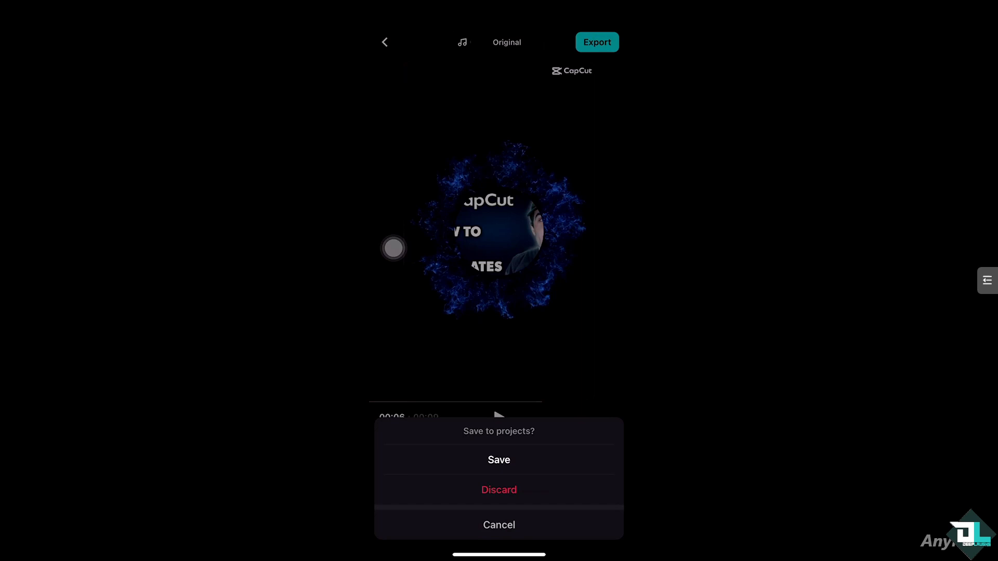
pyautogui.click(498, 460)
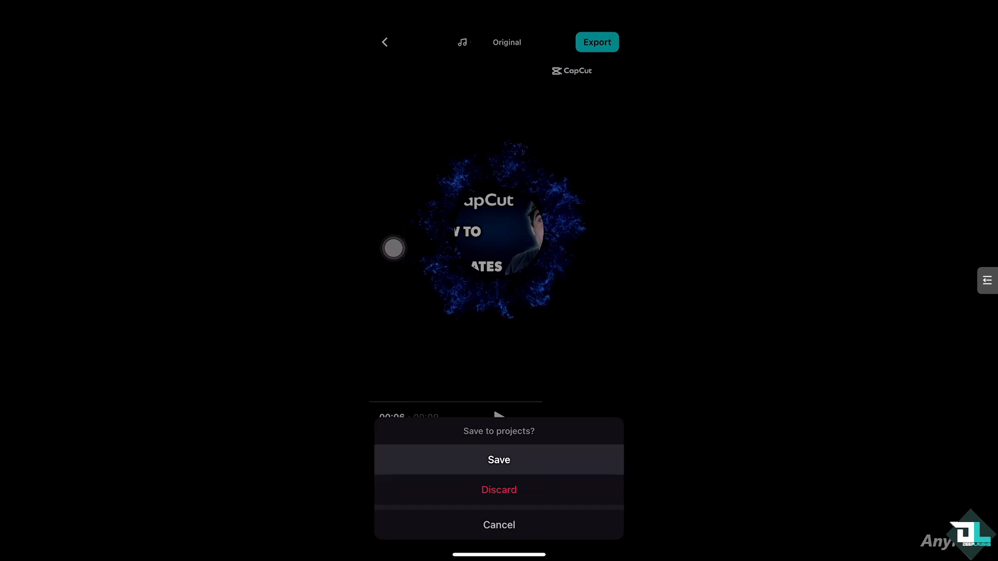
pyautogui.click(498, 459)
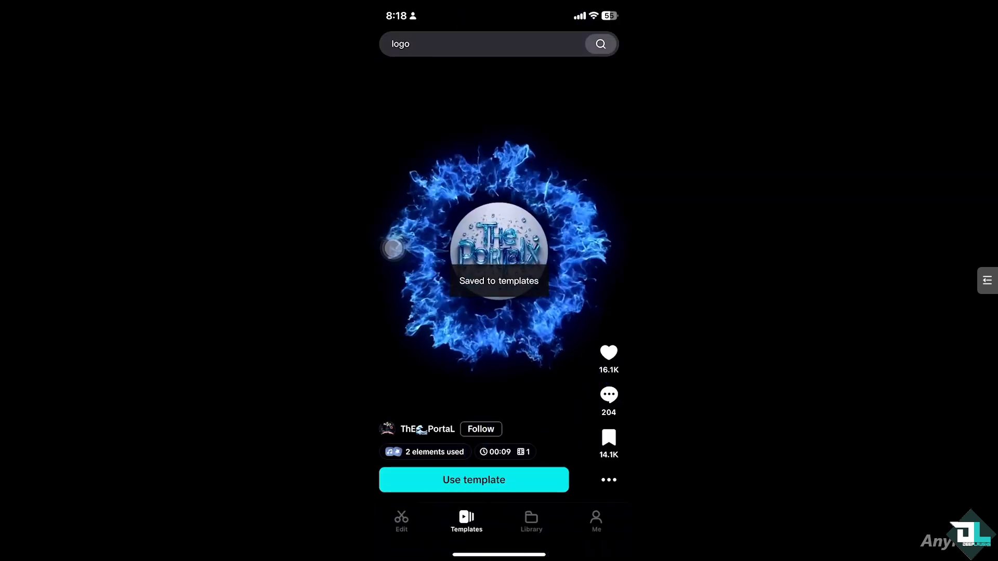
pyautogui.click(401, 521)
pyautogui.write('Trn')
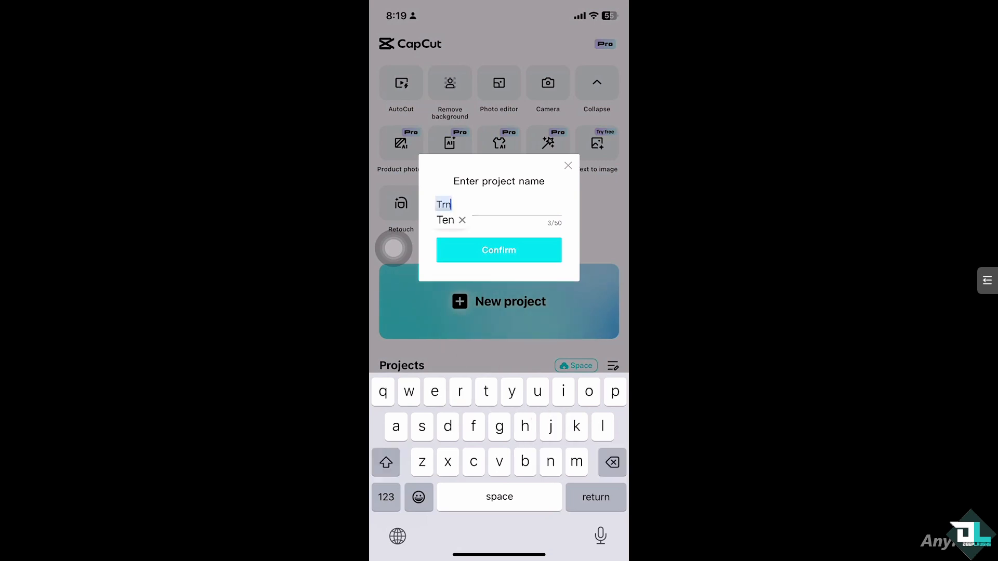
# - Rename the saved project to 'Tenplates'
pyautogui.write('Tenplates')
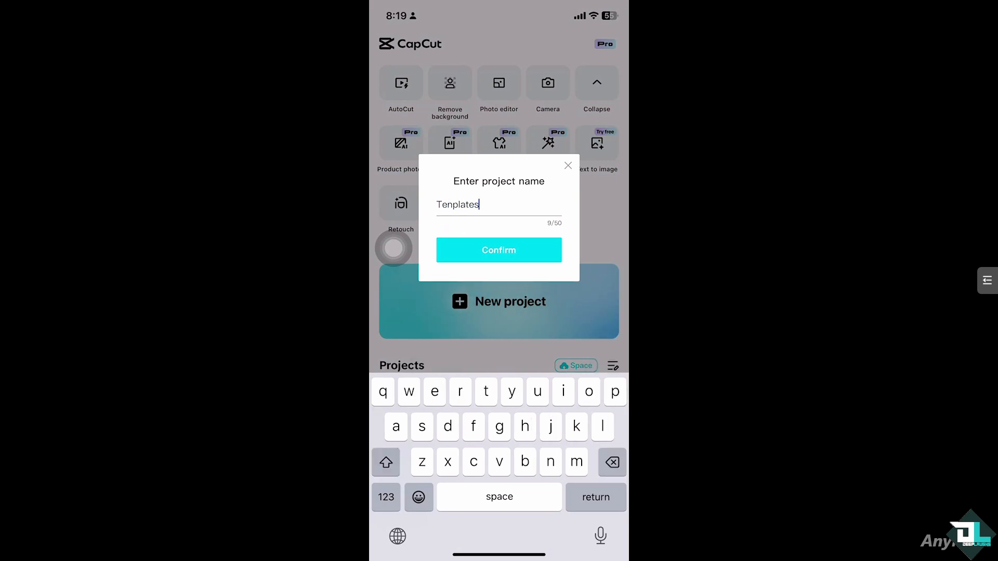
pyautogui.click(498, 250)
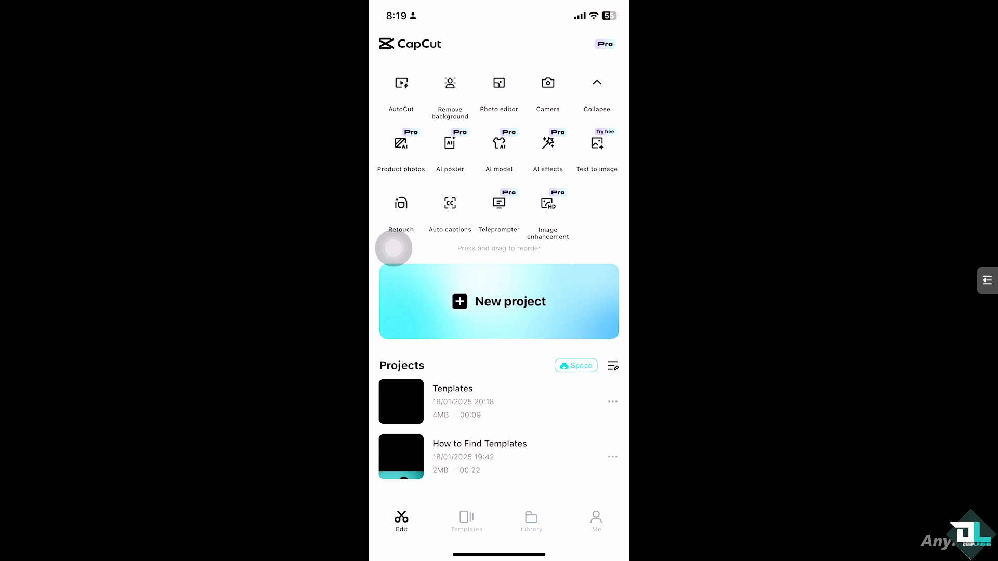